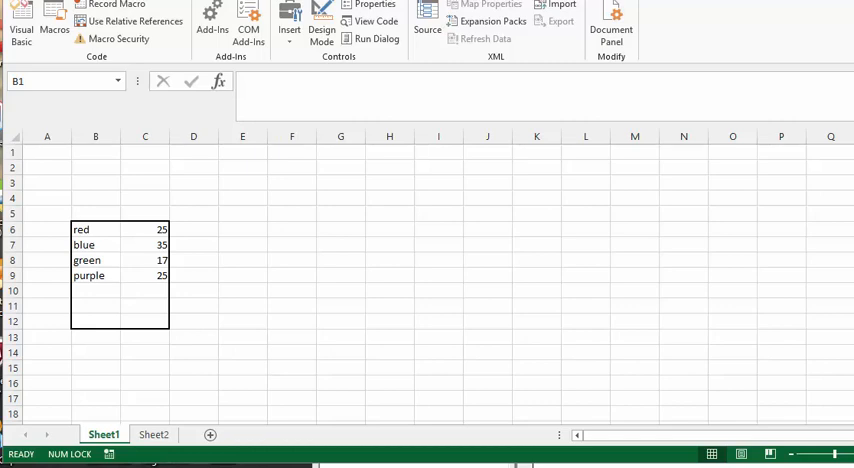
pyautogui.moveTo(532, 260)
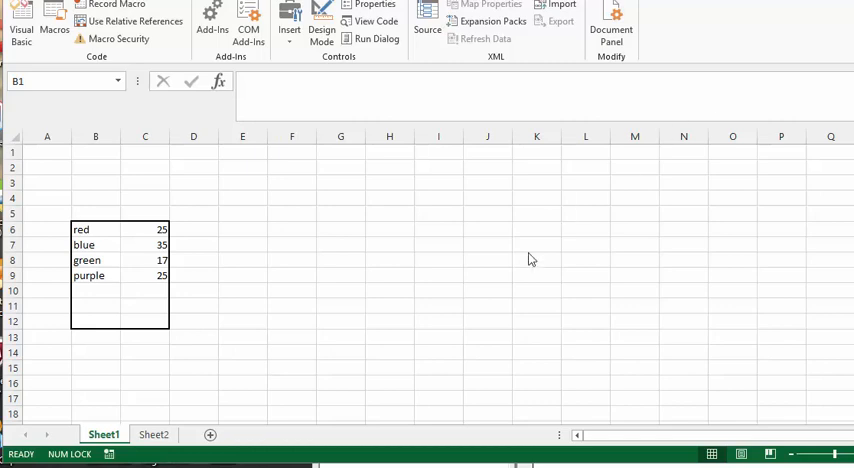
pyautogui.moveTo(164, 432)
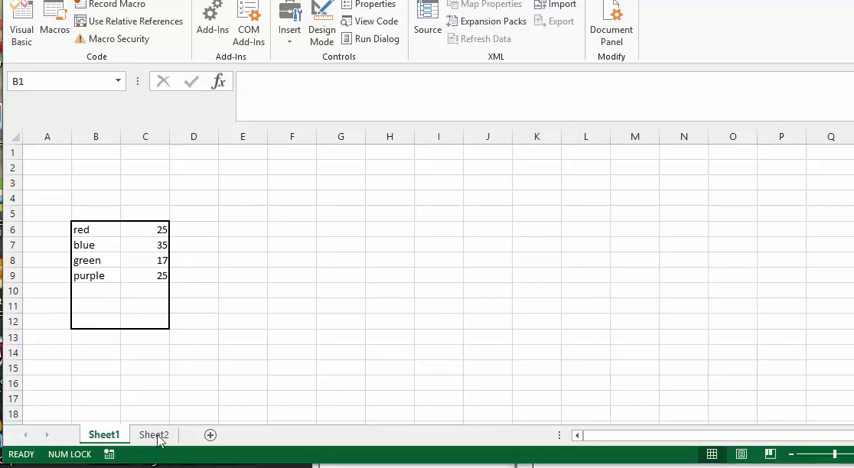
# Show Sheet2 with its empty bordered range above the 'more stuff' note
pyautogui.click(152, 434)
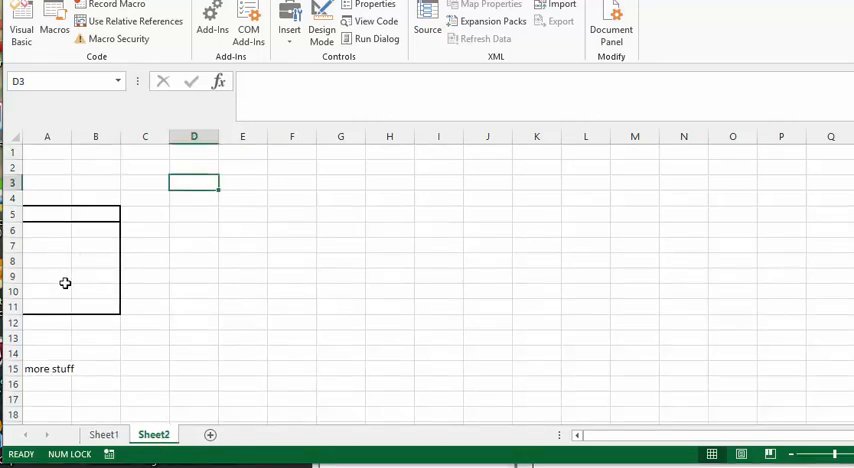
pyautogui.moveTo(88, 288)
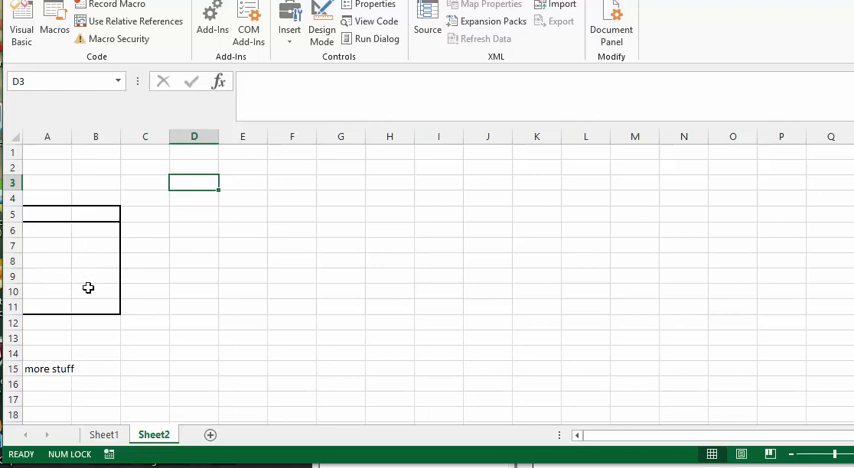
pyautogui.moveTo(36, 244)
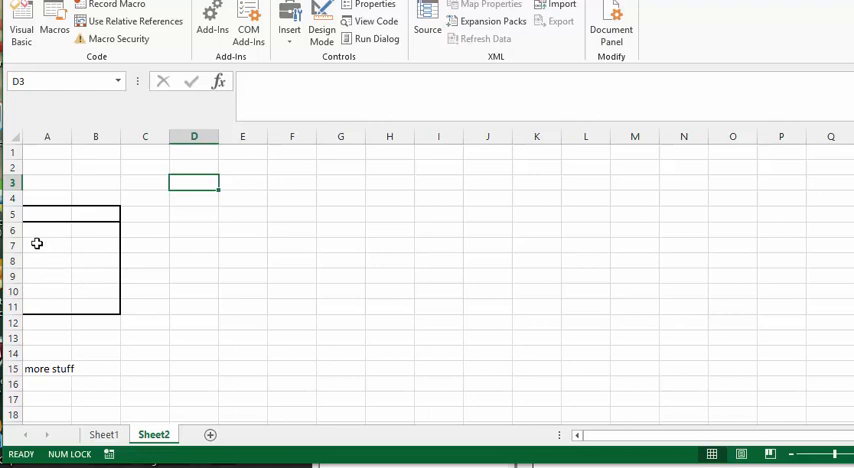
pyautogui.moveTo(48, 232)
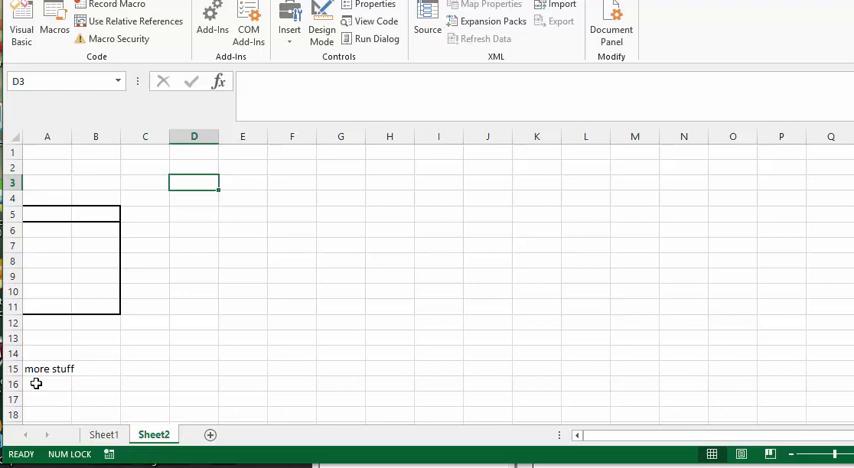
pyautogui.moveTo(224, 348)
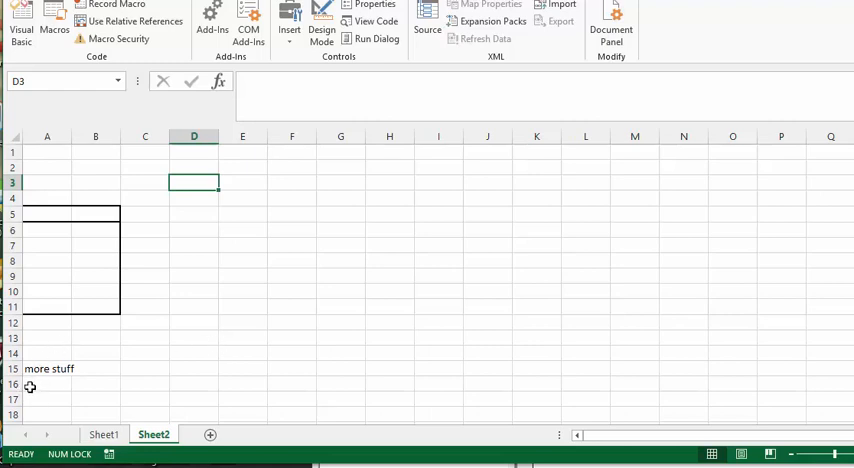
pyautogui.moveTo(86, 390)
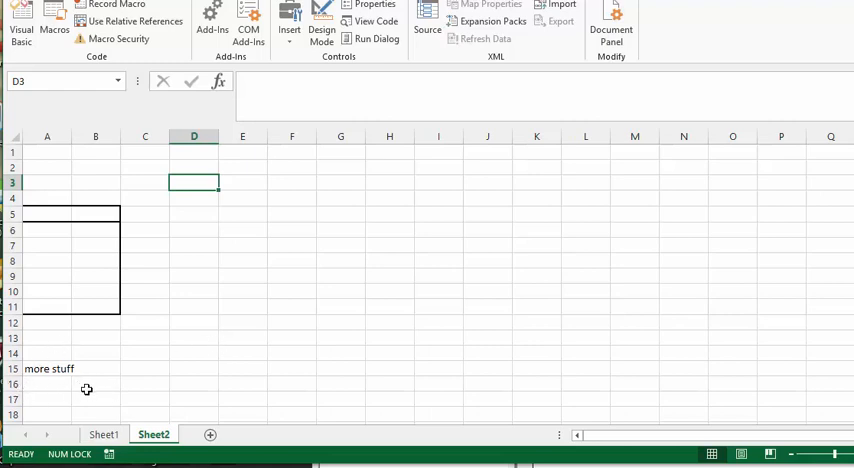
pyautogui.moveTo(88, 244)
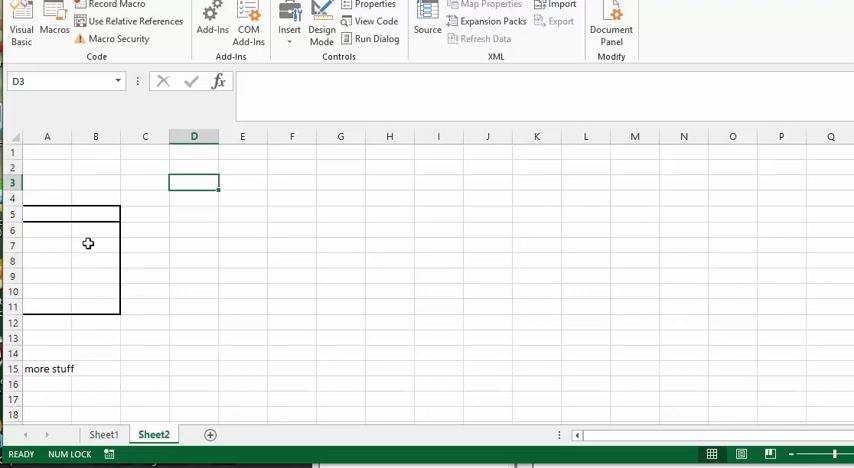
pyautogui.moveTo(78, 320)
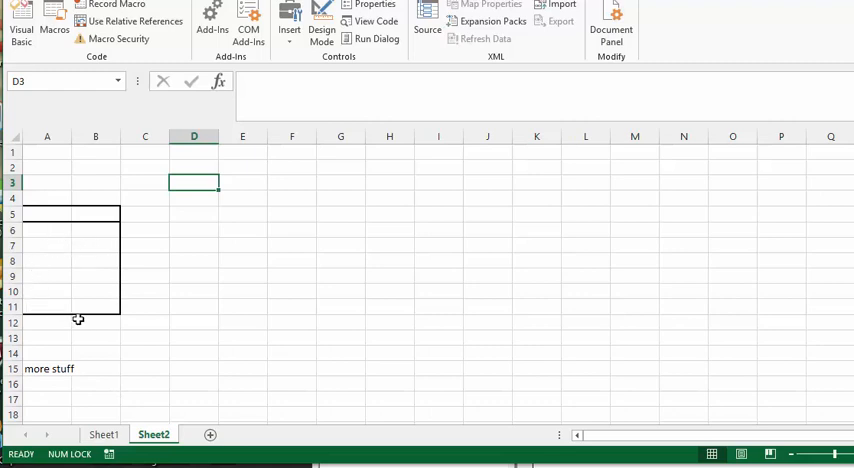
pyautogui.moveTo(210, 332)
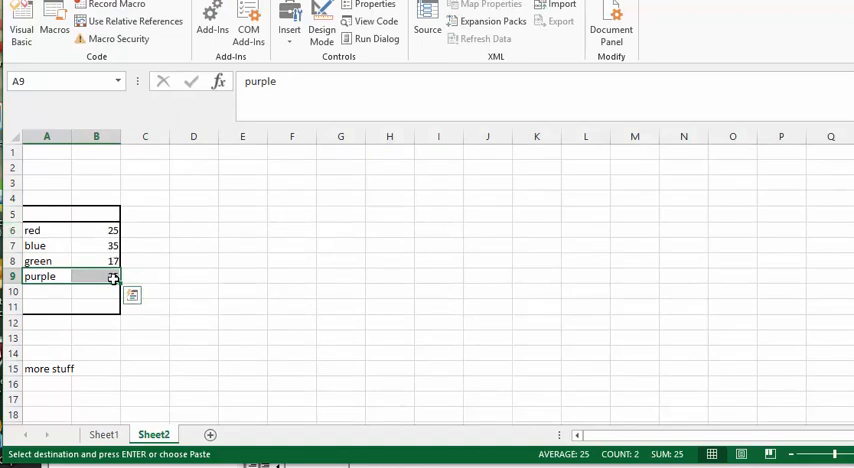
pyautogui.moveTo(80, 396)
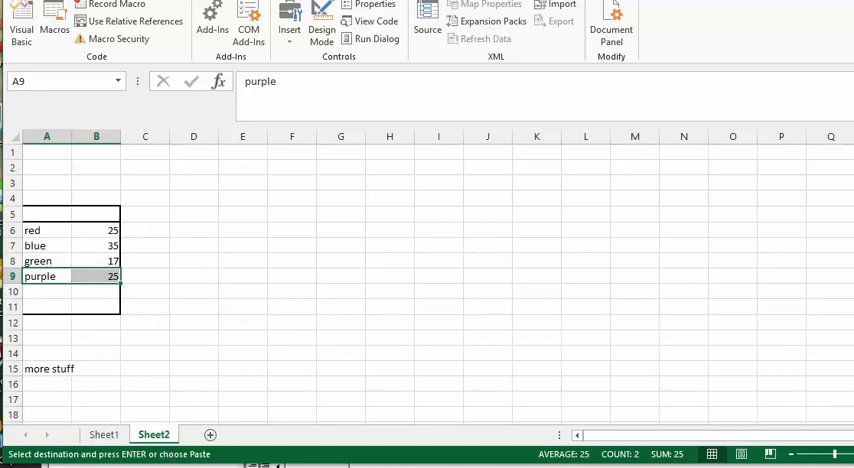
pyautogui.click(20, 20)
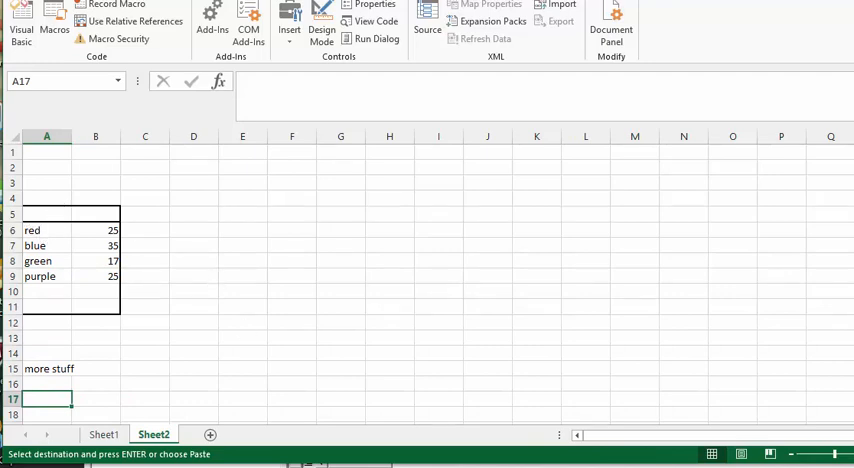
# Display the macro module that copies Sheet1 rows into Sheet2's first blank rows
pyautogui.click(20, 12)
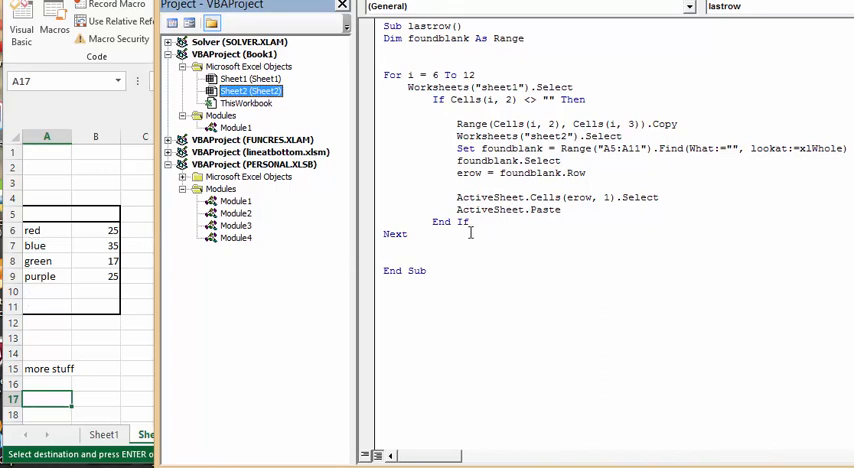
pyautogui.moveTo(724, 164)
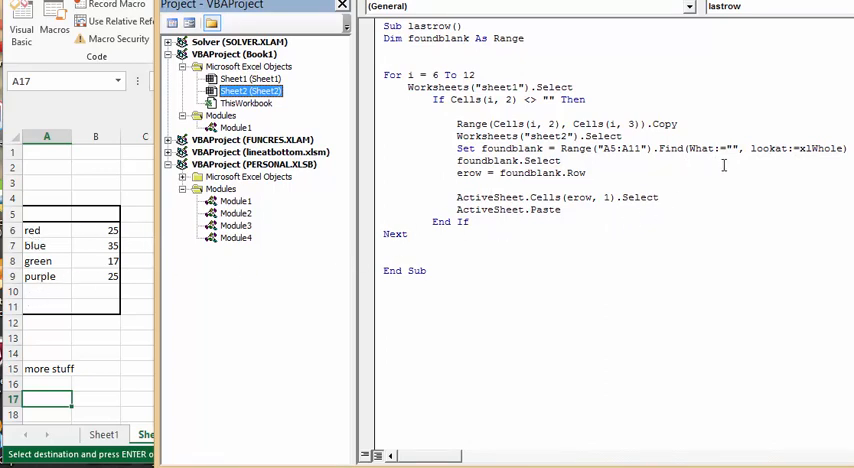